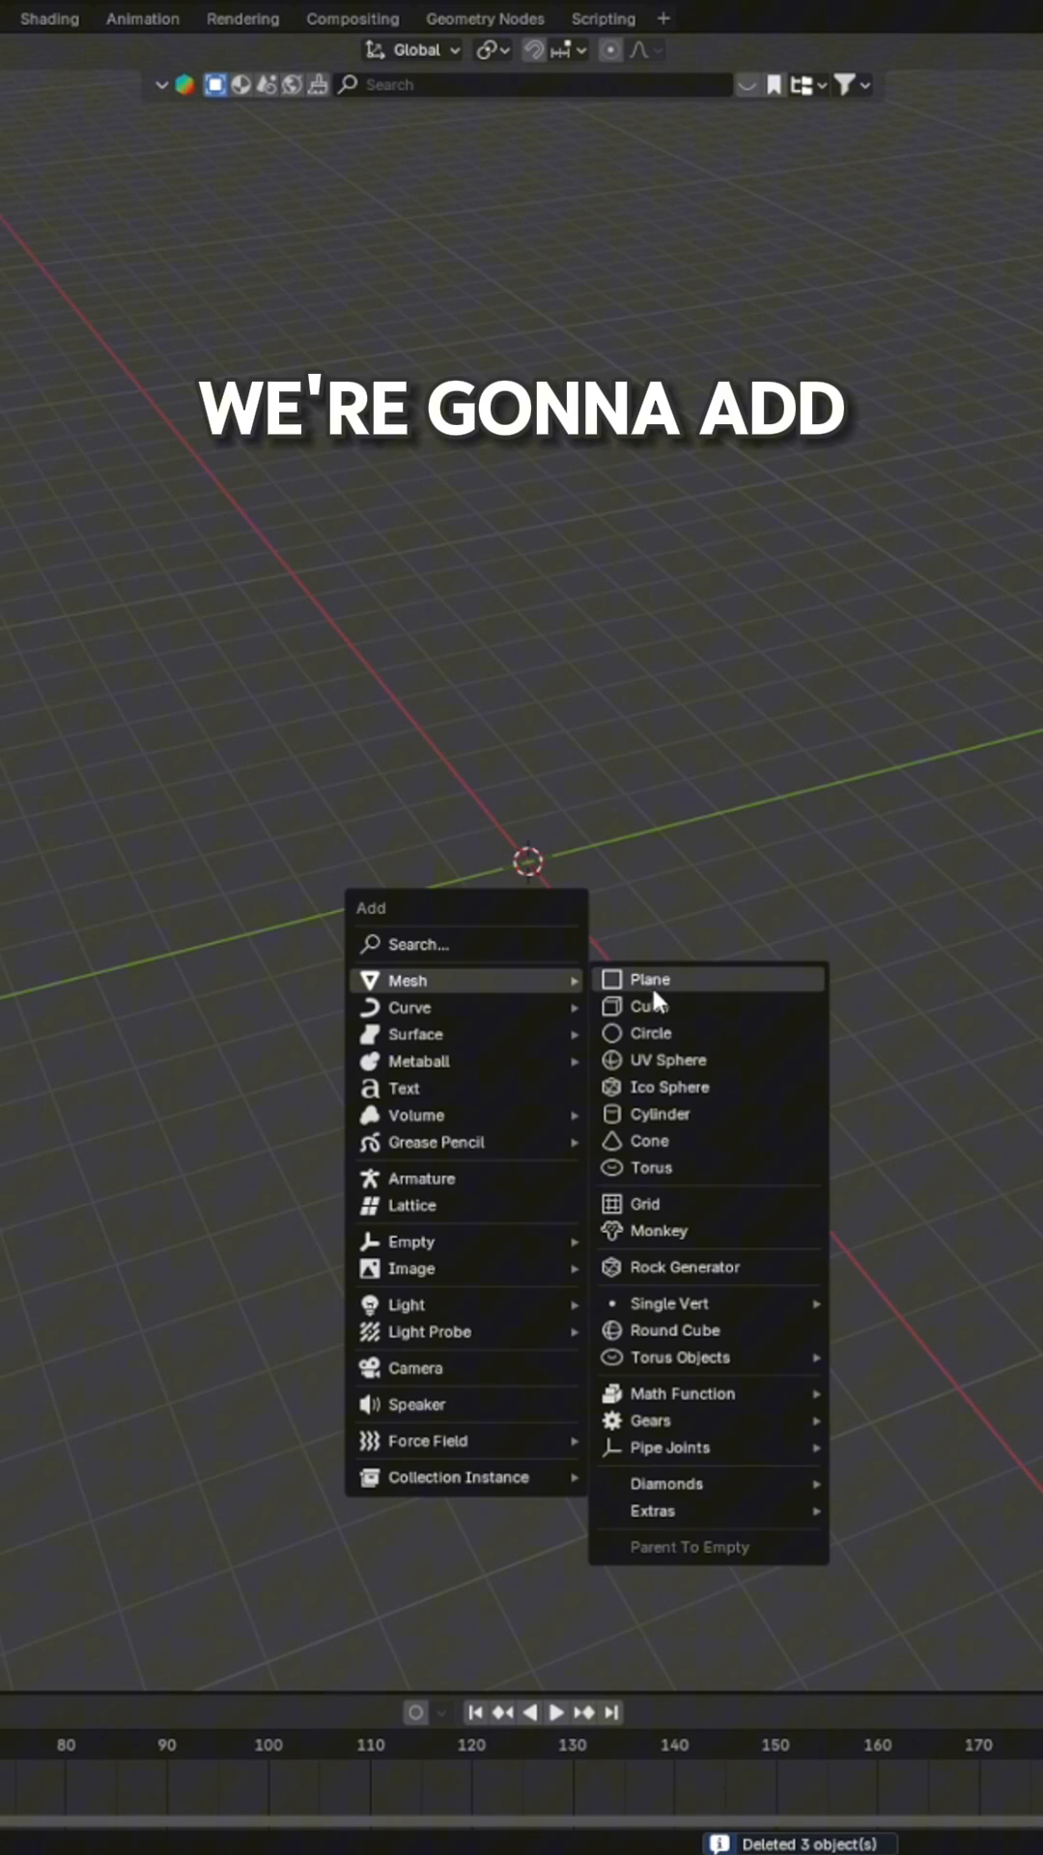
- Add a new plane mesh to the empty scene from the Add menu
{"action": "left_click", "coordinate": [649, 977]}
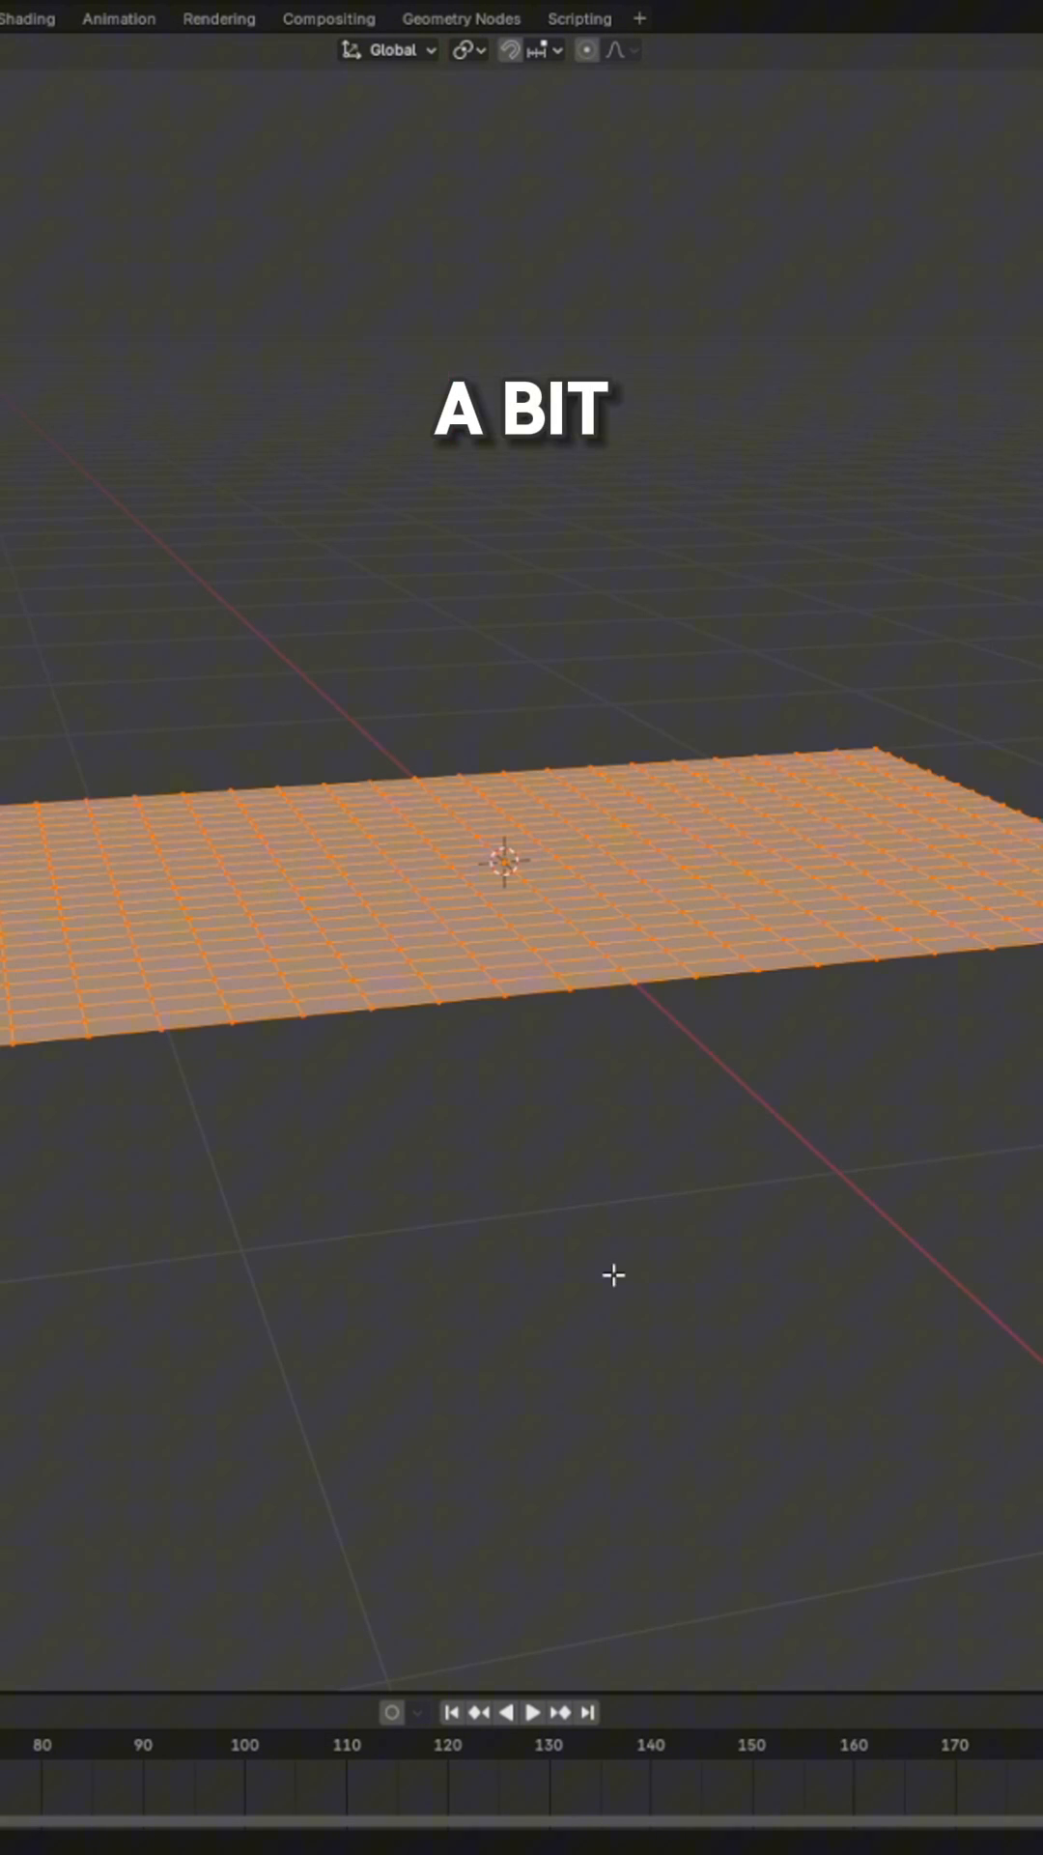
- Subdivide the scaled plane in Edit Mode into a dense grid of faces
{"action": "key", "text": "e"}
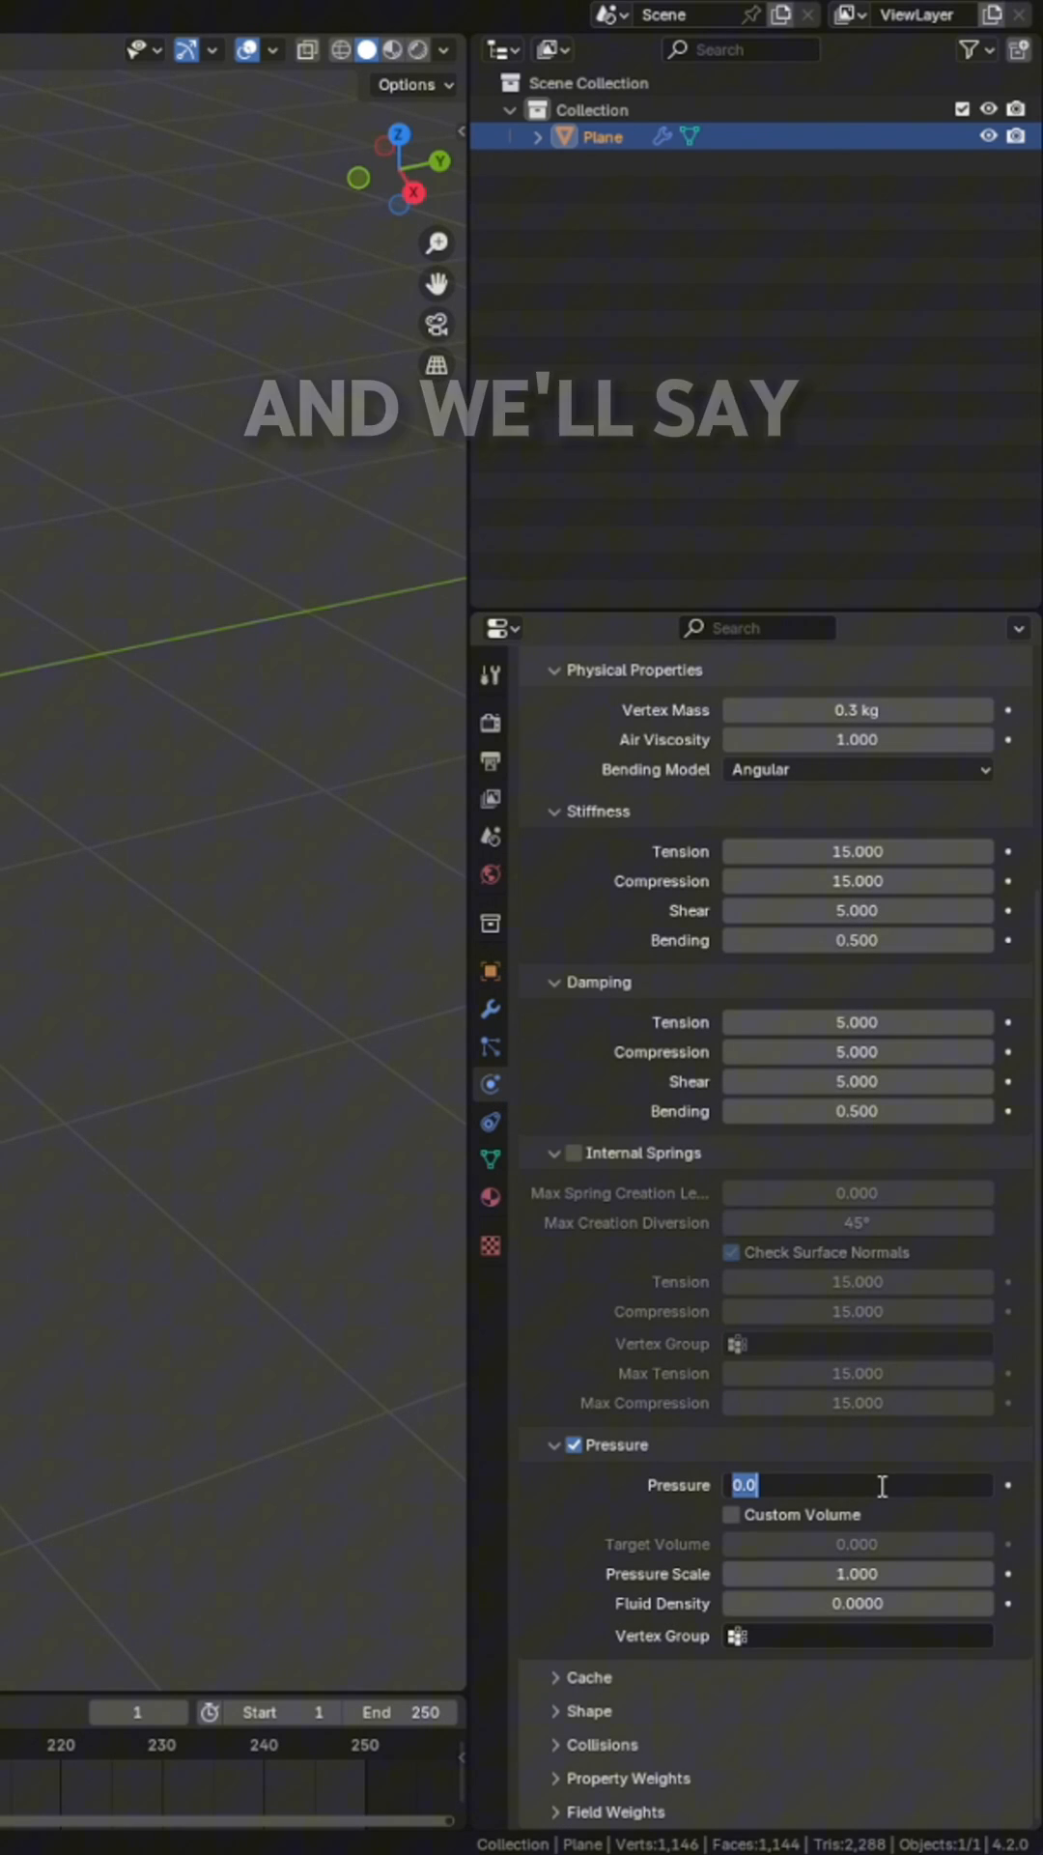
- Set the cloth Pressure value to 2.5 in Physics Properties
{"action": "type", "text": "2.5"}
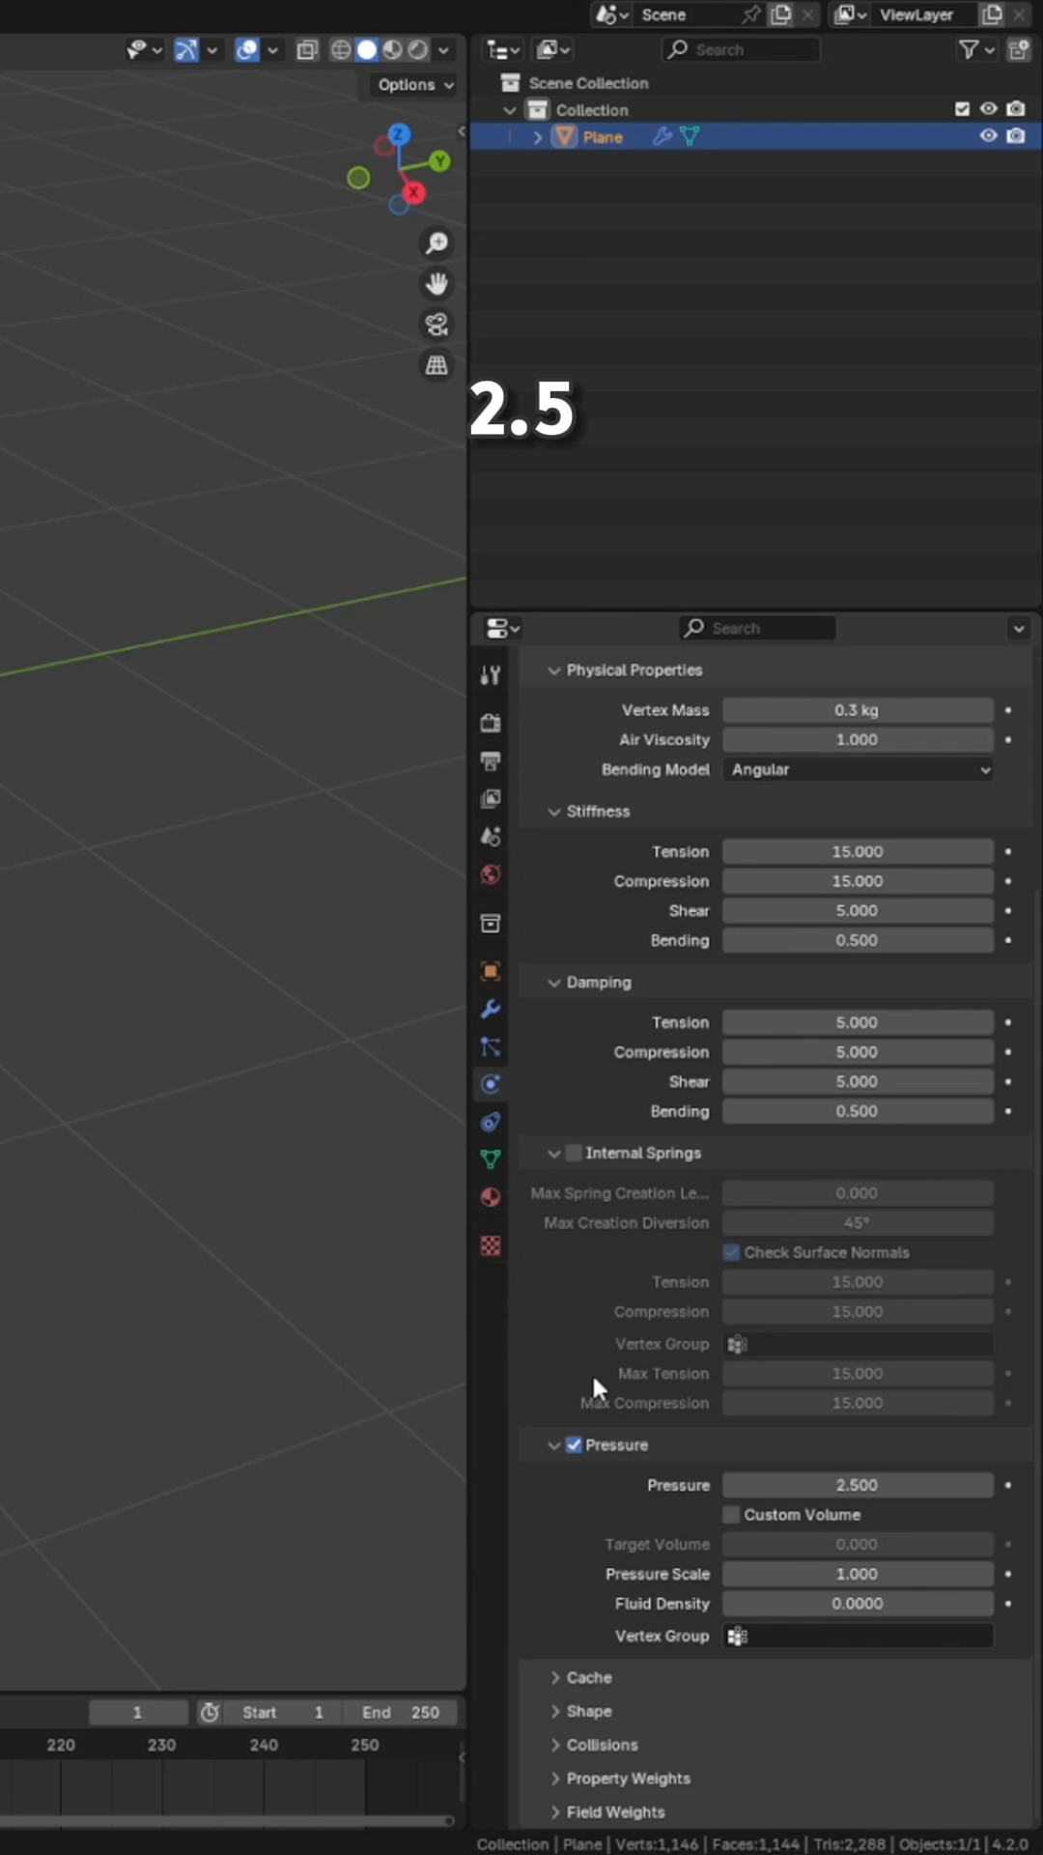
{"action": "scroll", "scroll_direction": "down", "scroll_amount": 3}
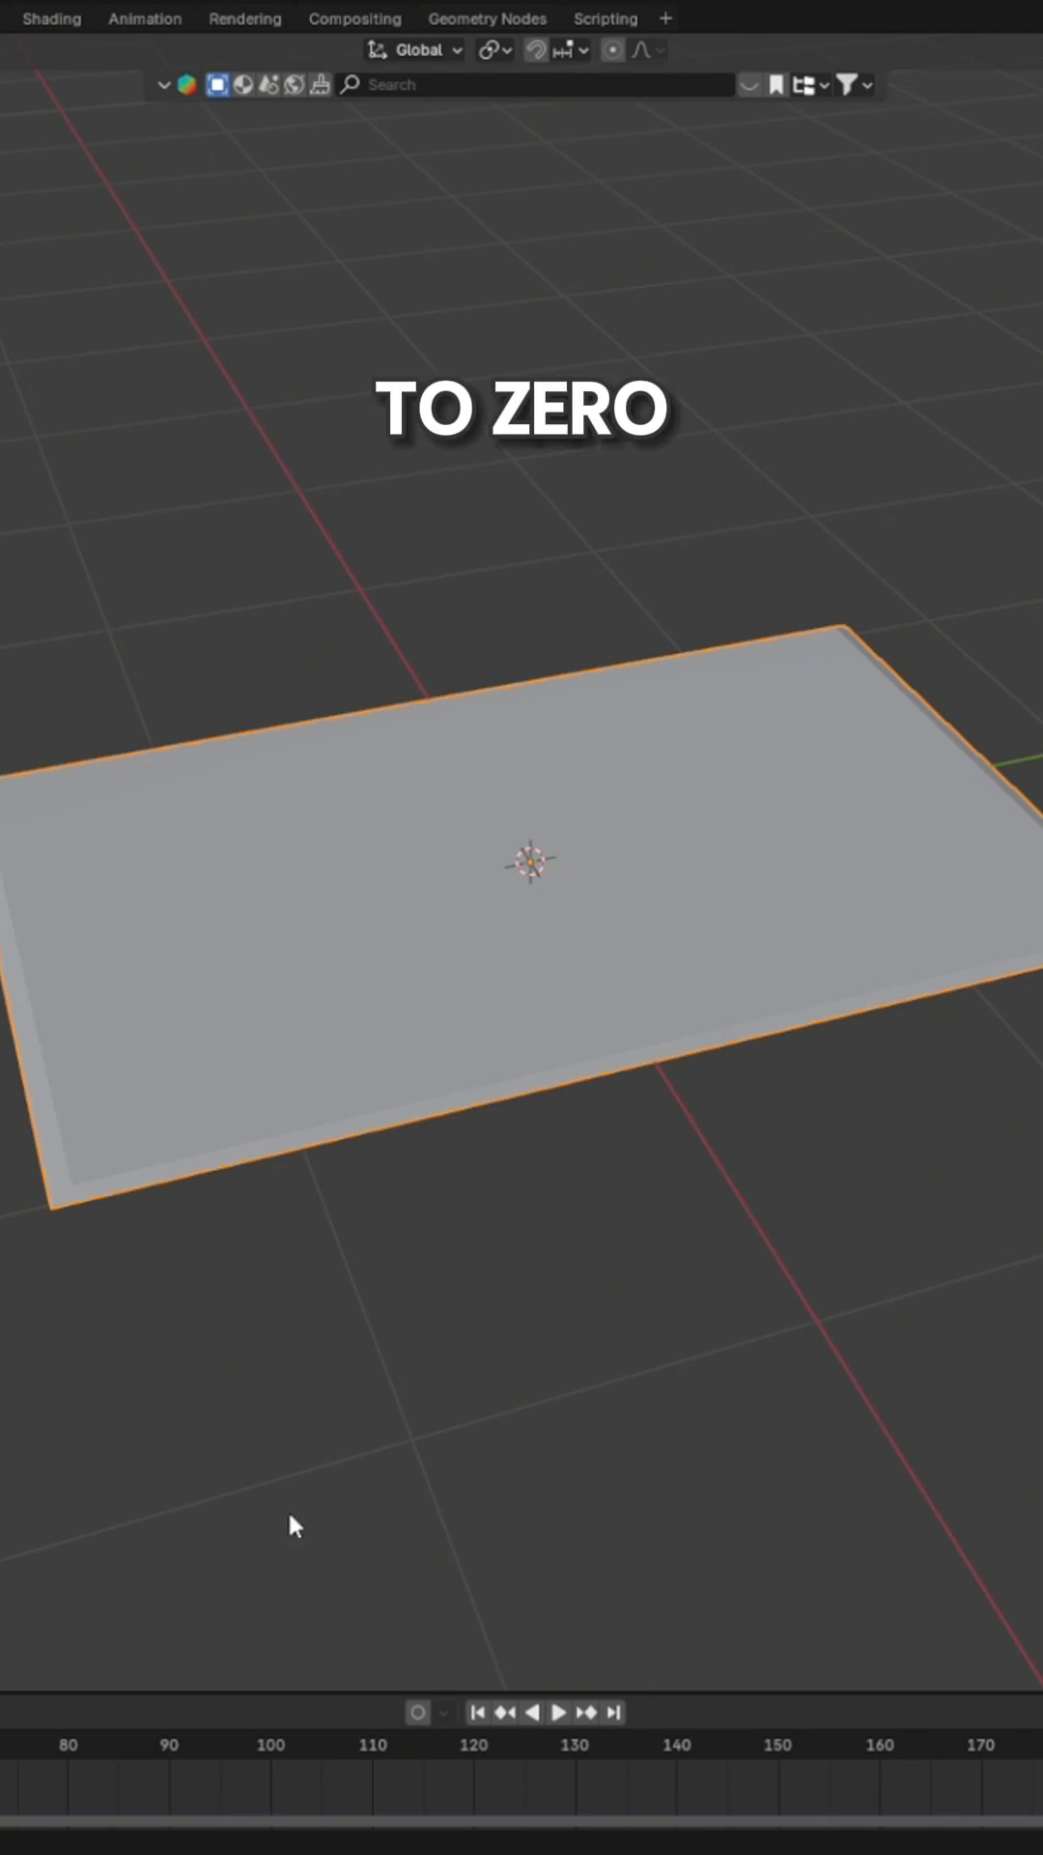
- Play the simulation to inflate the pillow, then convert it to a plain mesh
{"action": "left_click", "coordinate": [545, 1712]}
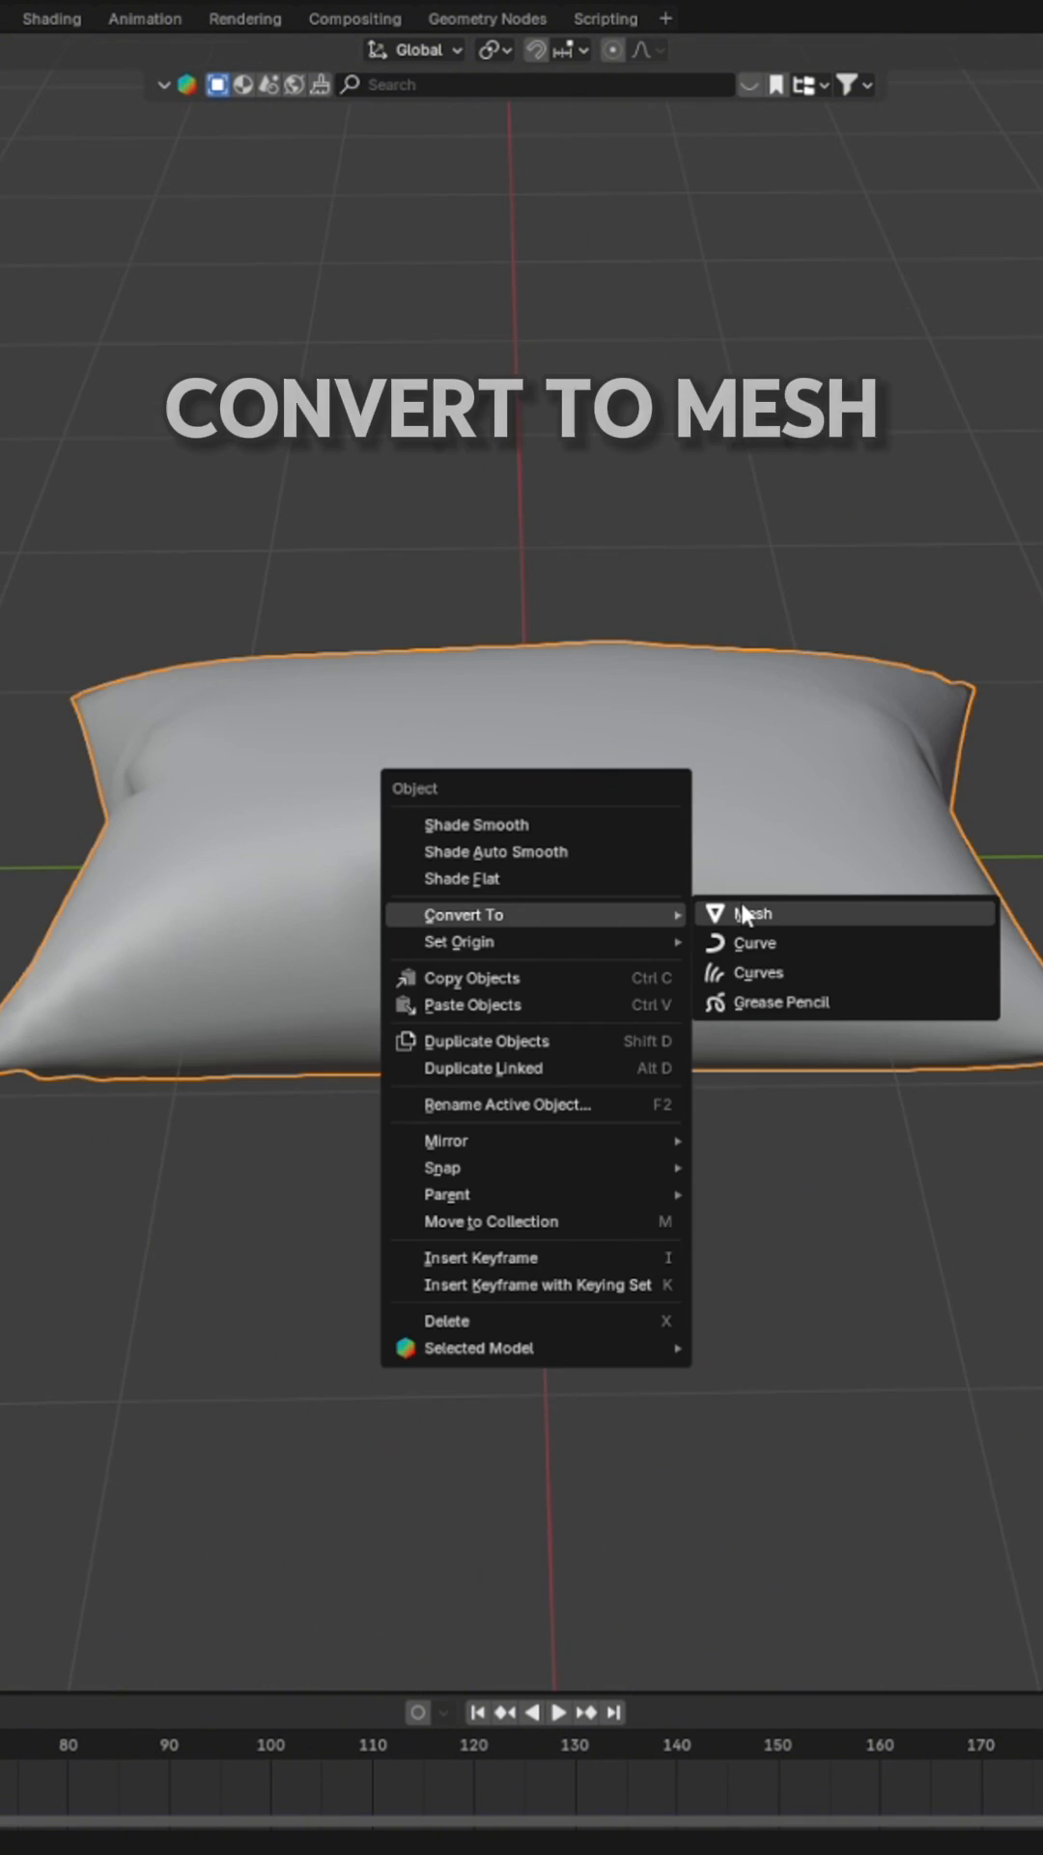
{"action": "left_click", "coordinate": [752, 912]}
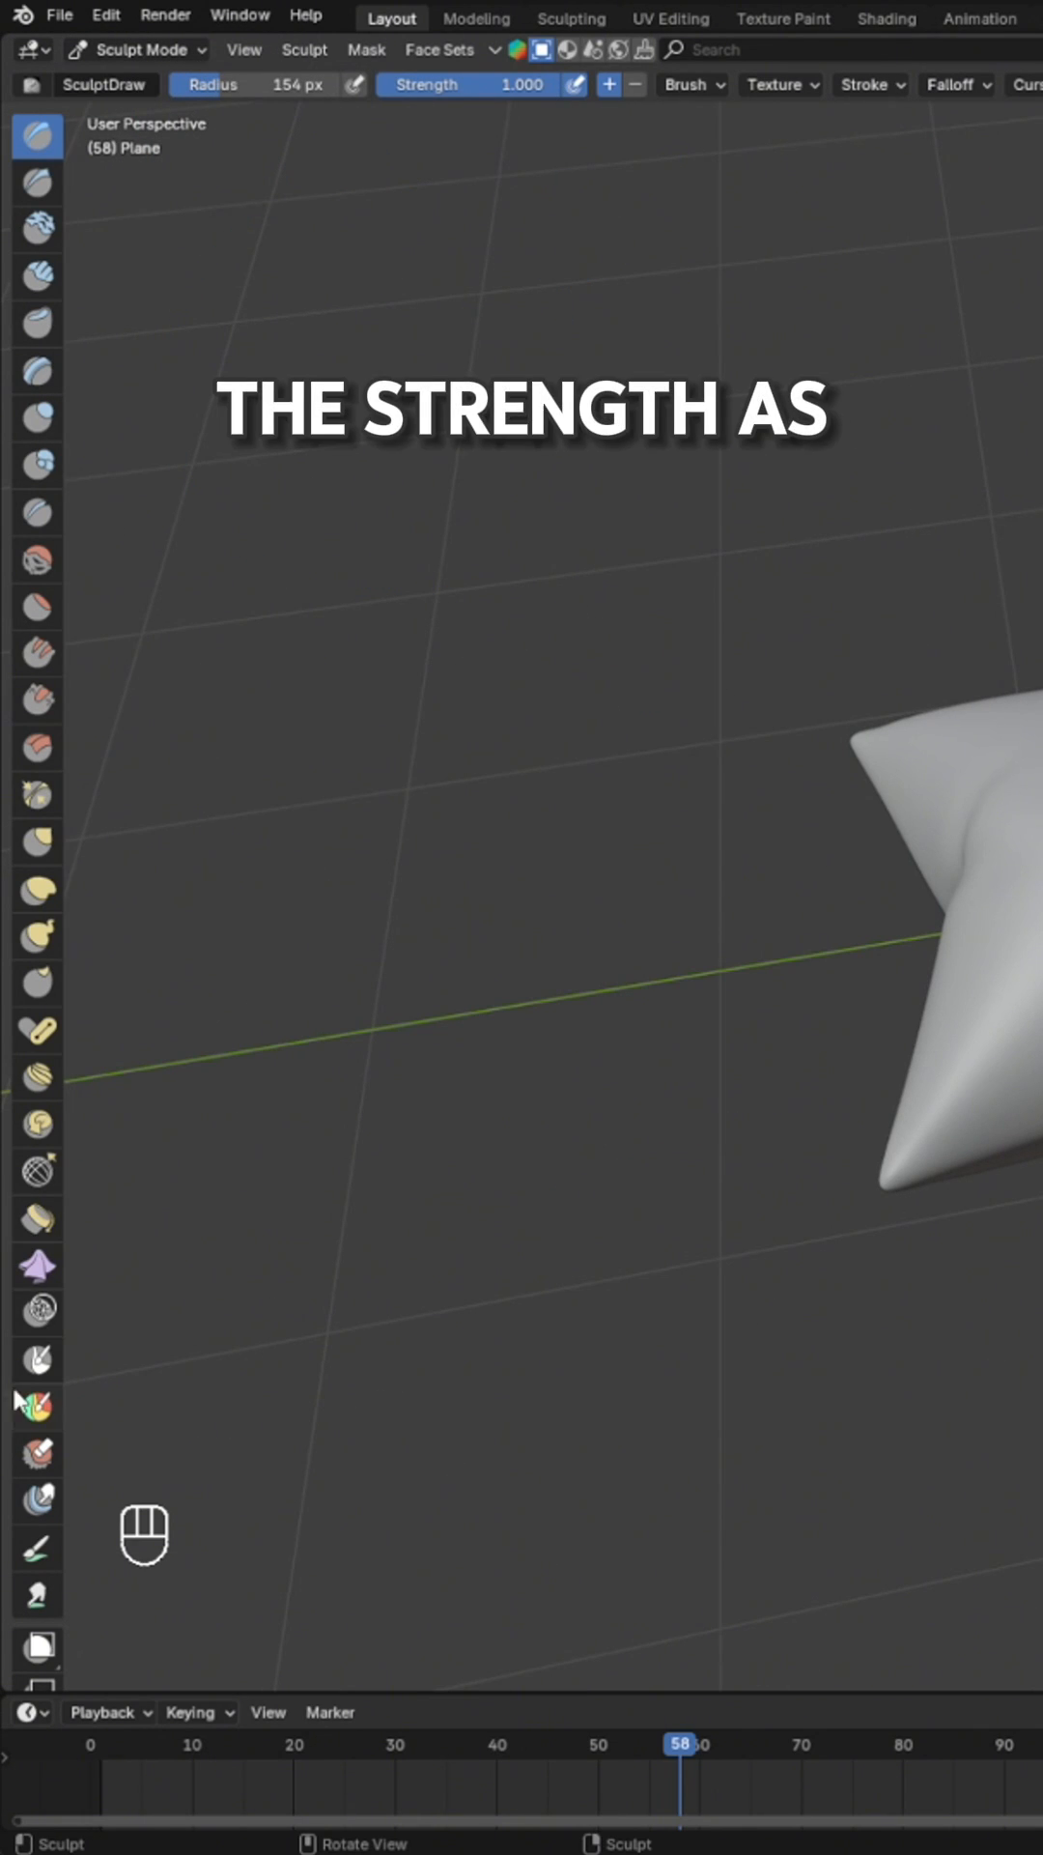
- Select the Cloth sculpt brush at 0.5 strength for the pillow
{"action": "left_click", "coordinate": [37, 1266]}
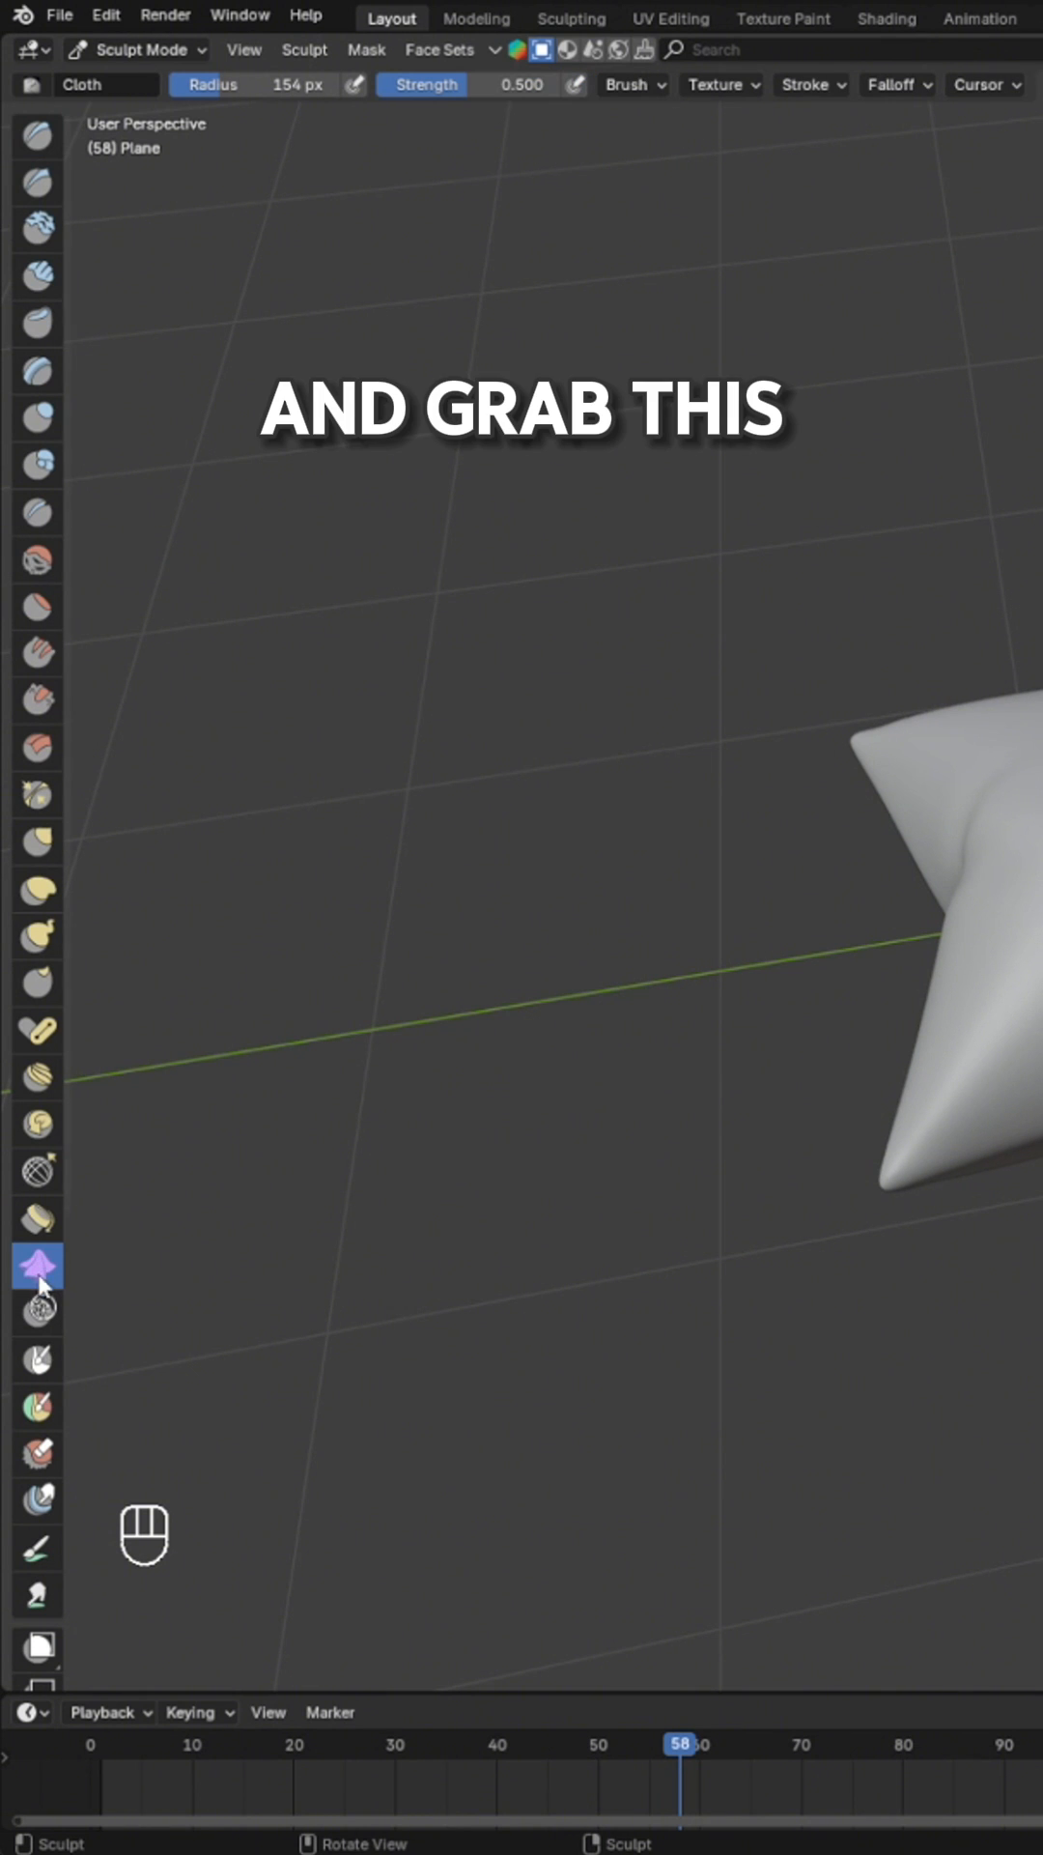
{"action": "mouse_move", "coordinate": [713, 941]}
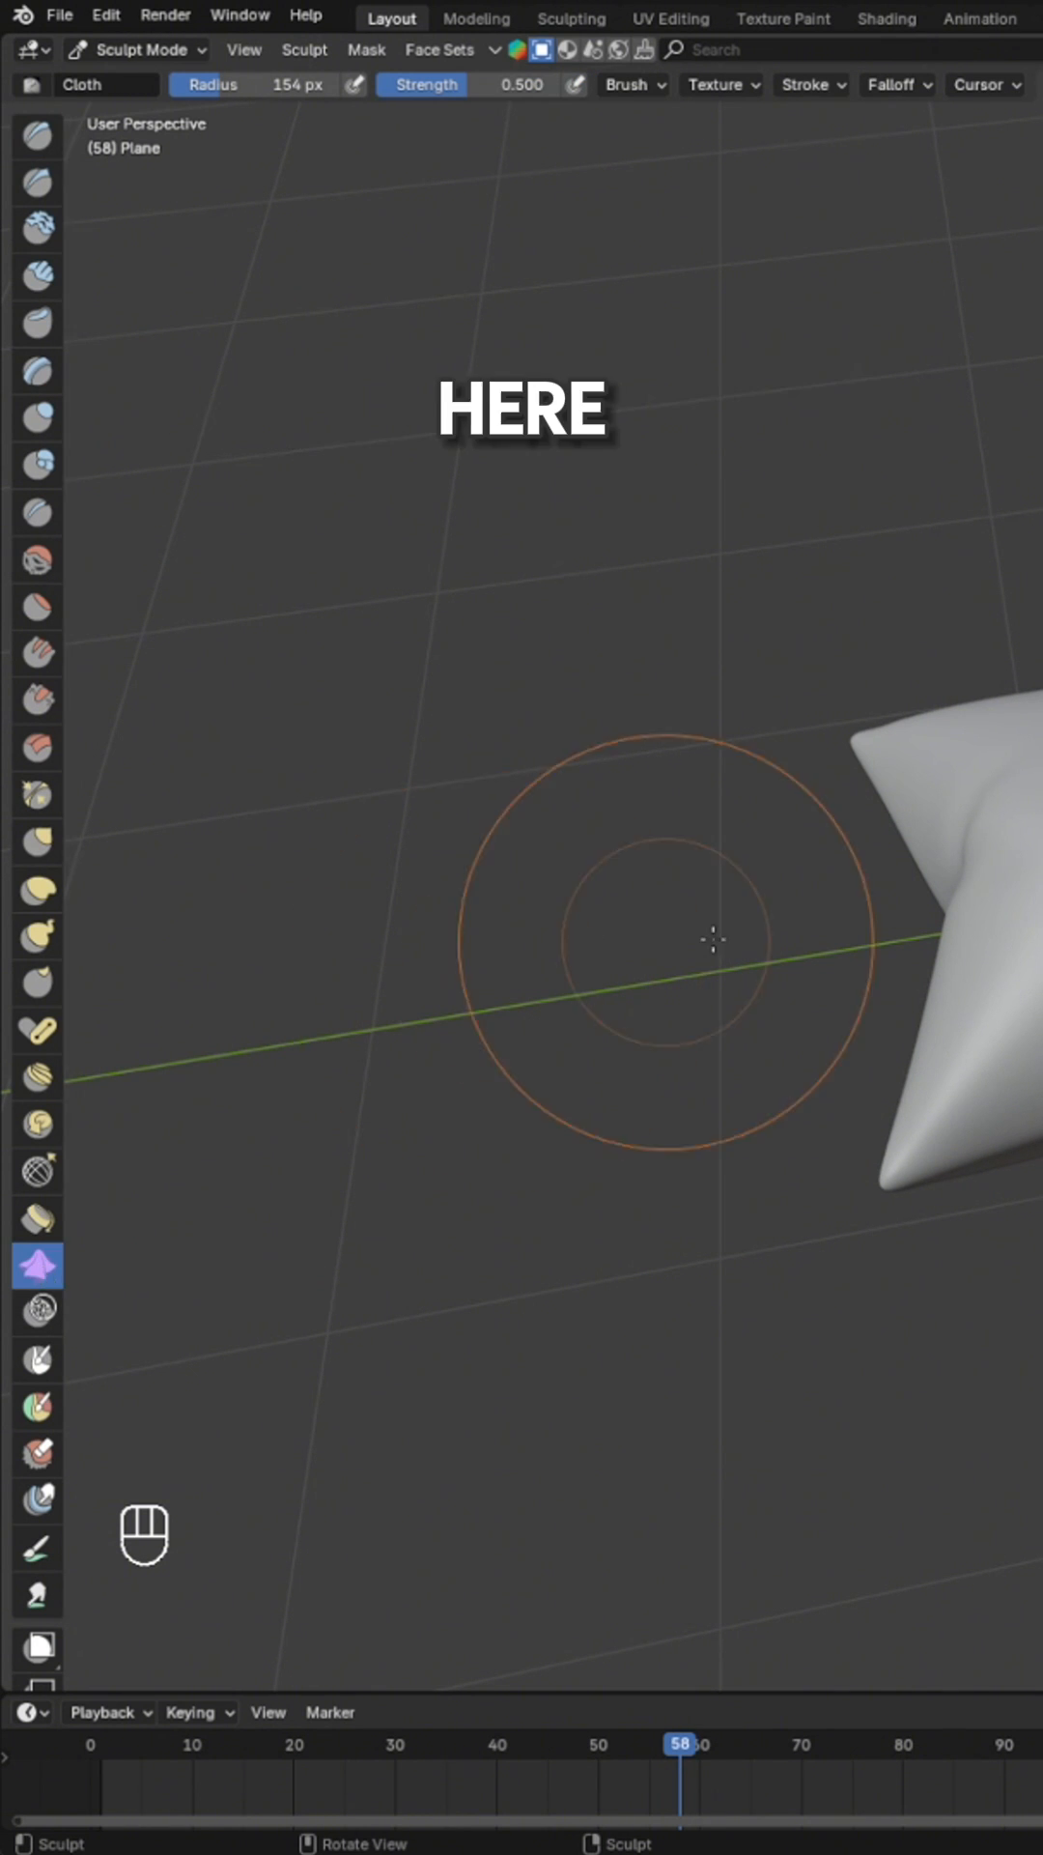